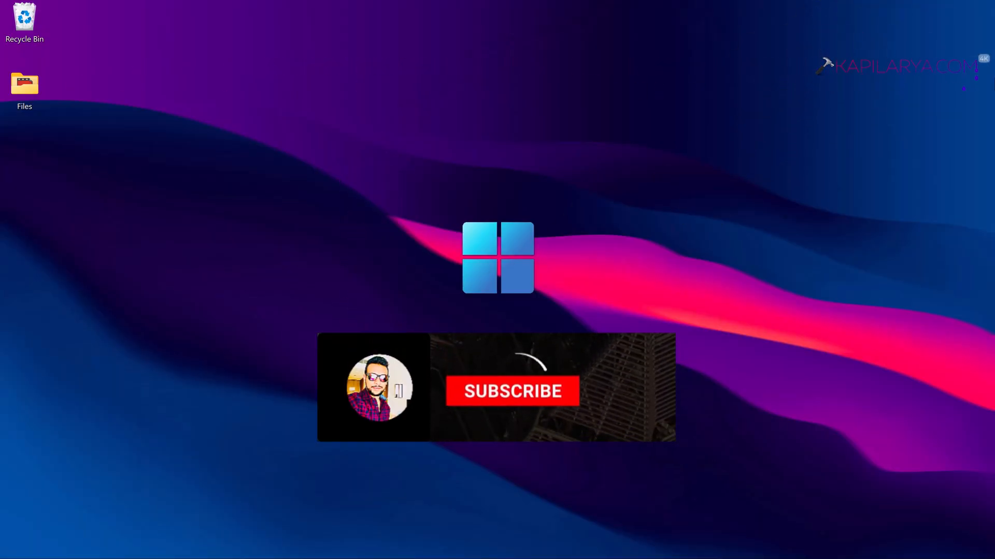
Launch the Windows Settings app from the desktop.
left_click(512, 391)
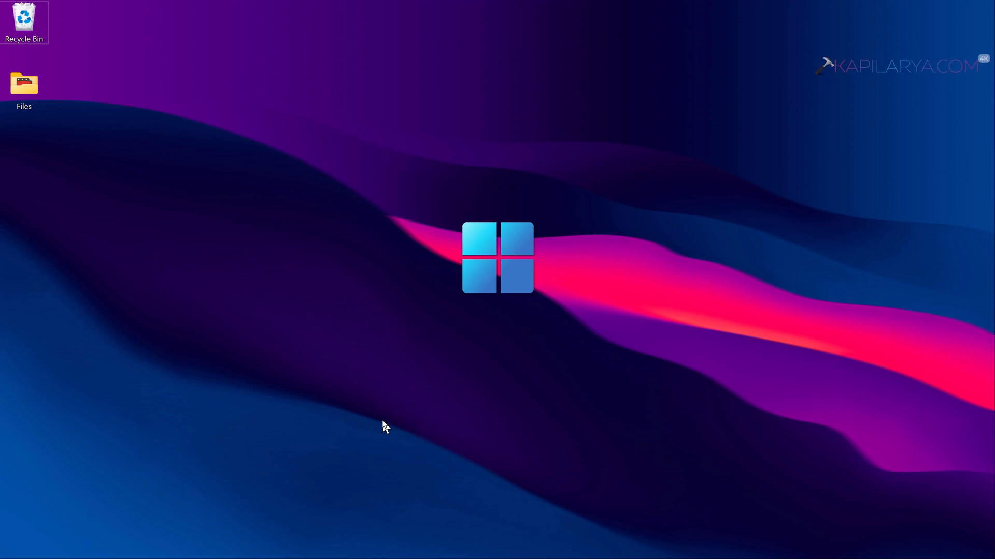
mouse_move(347, 402)
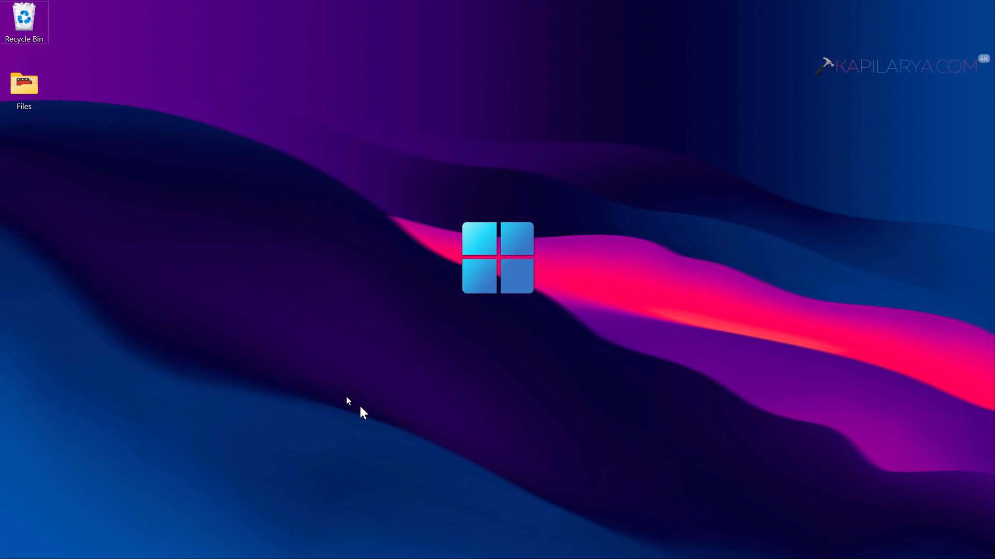
mouse_move(339, 397)
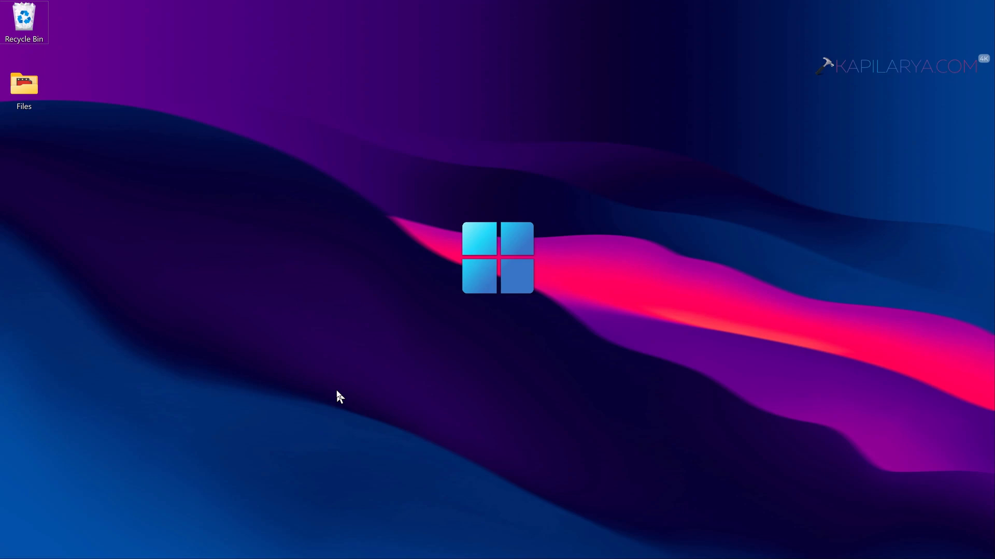
mouse_move(324, 517)
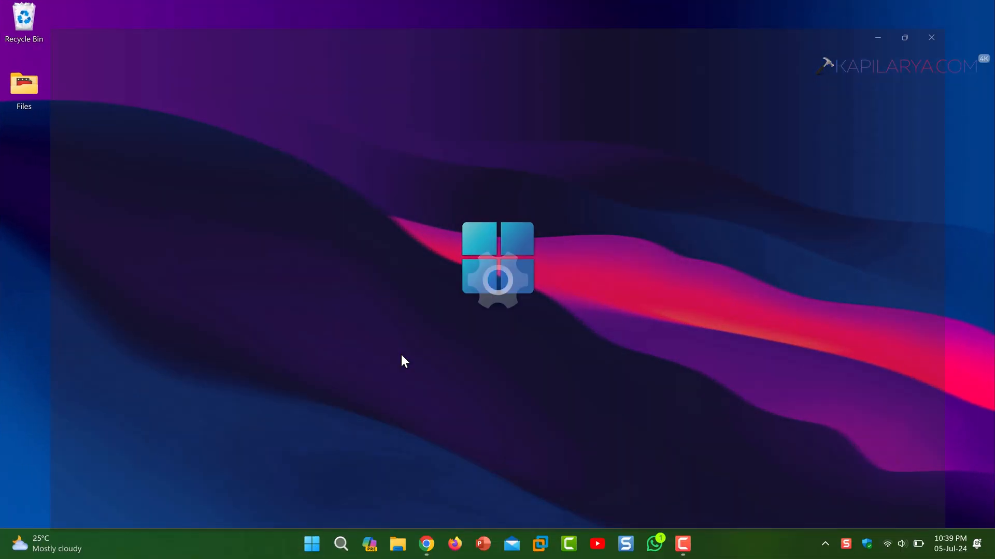
Go to the Accounts section and its Access work or school page.
left_click(499, 263)
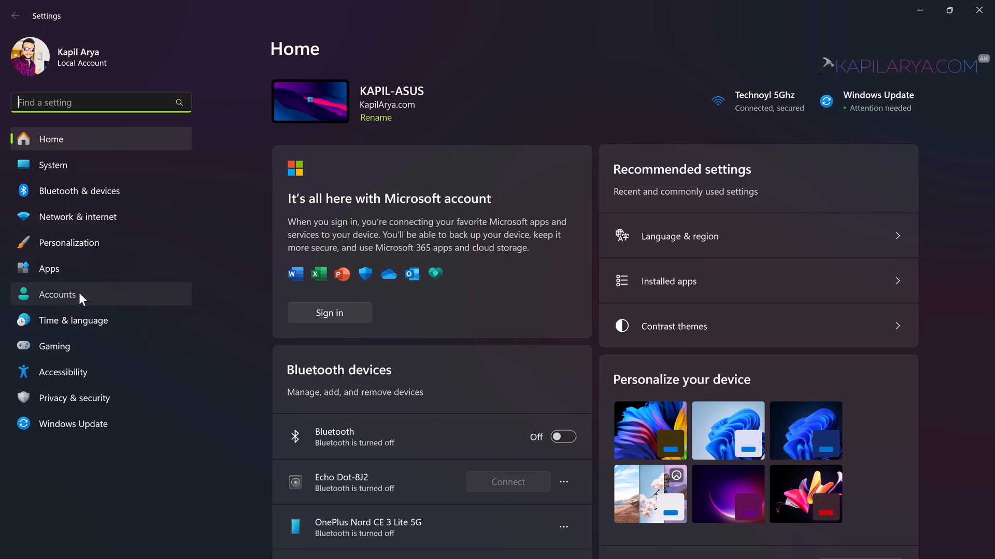
left_click(56, 294)
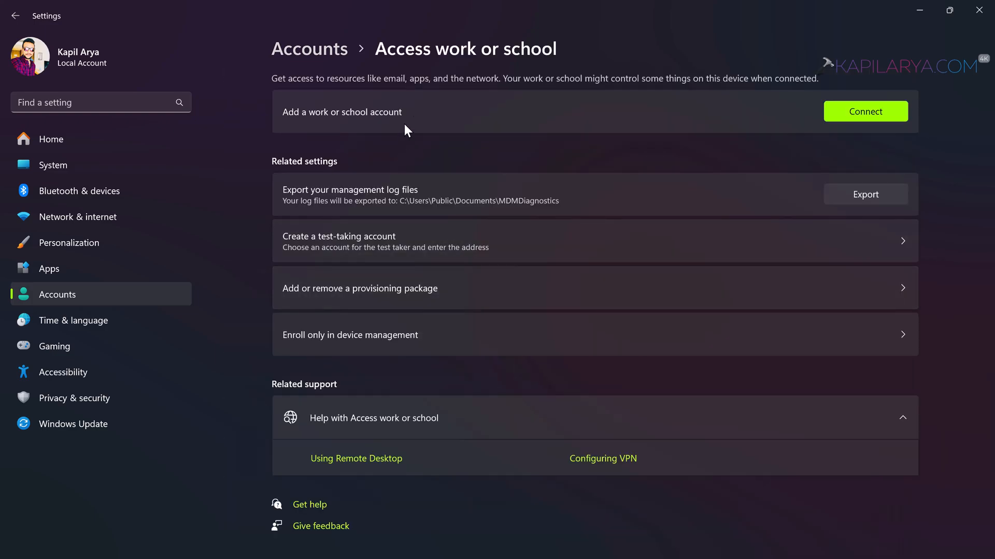
mouse_move(495, 120)
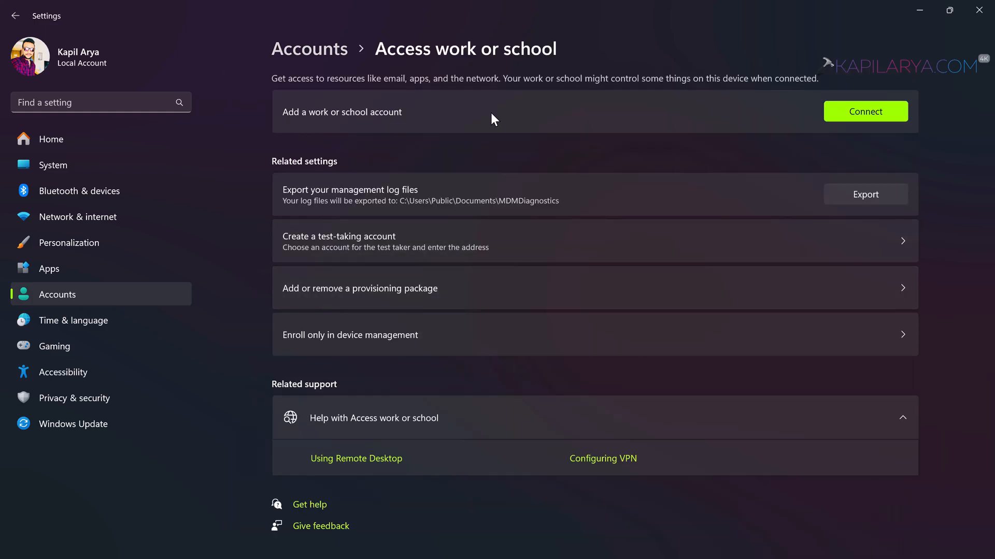
Start adding a work or school account via Connect.
left_click(864, 111)
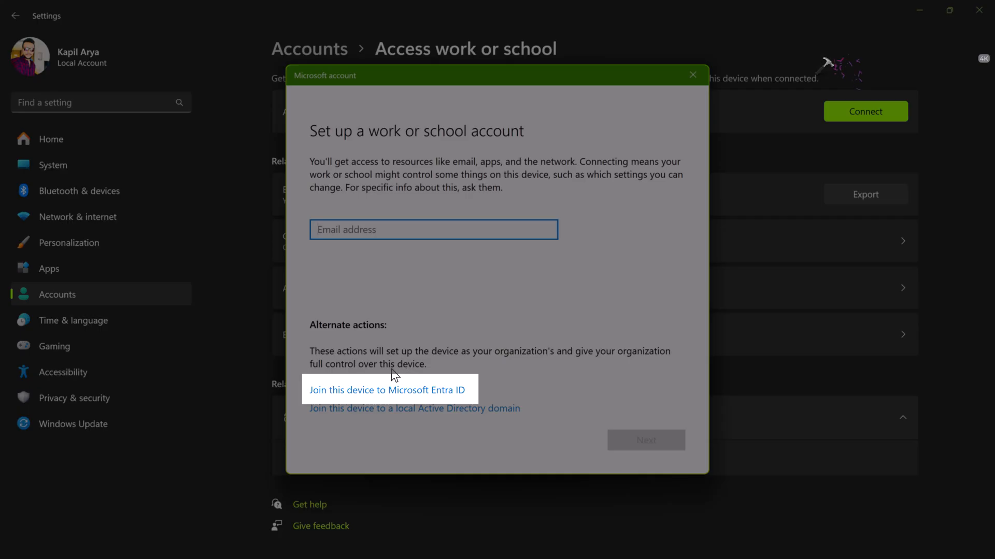
mouse_move(445, 374)
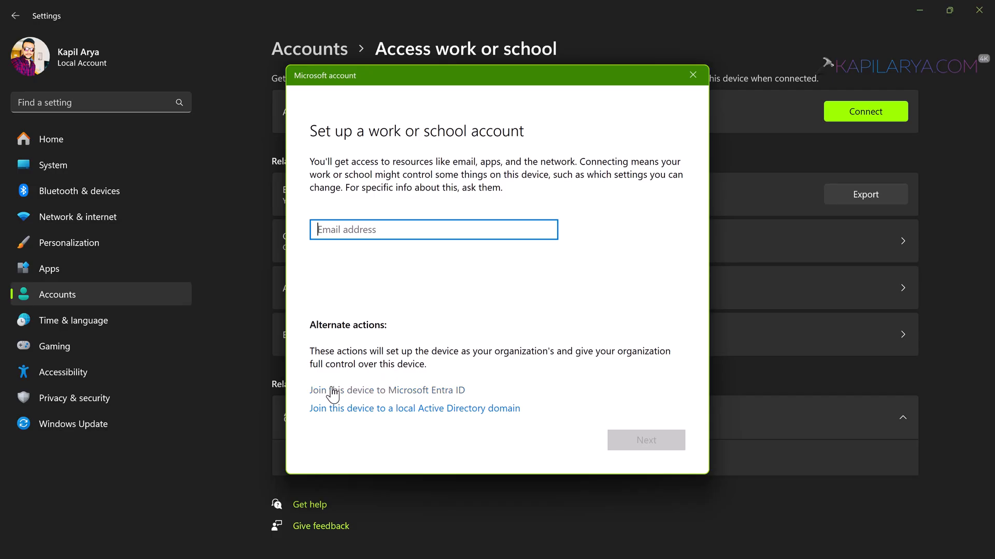
mouse_move(371, 399)
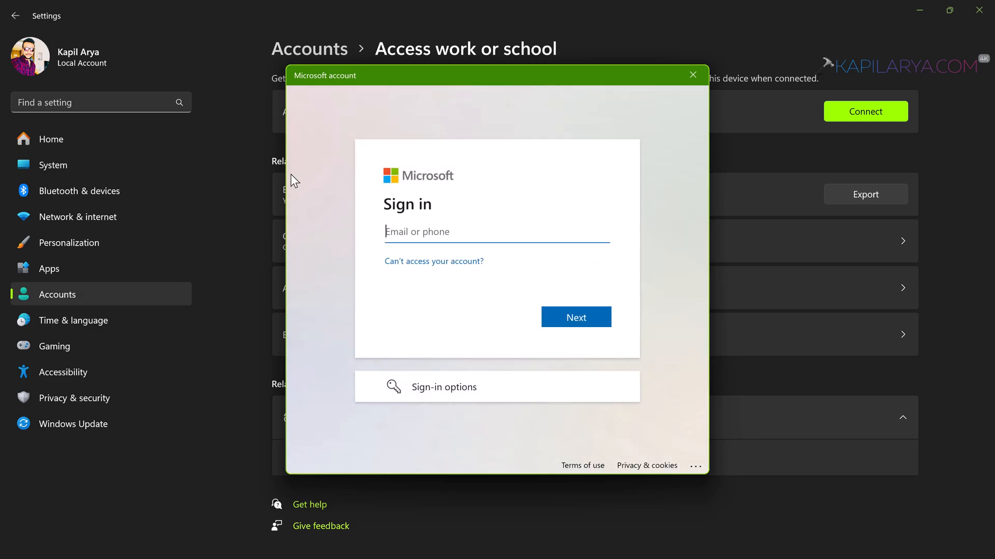
mouse_move(389, 211)
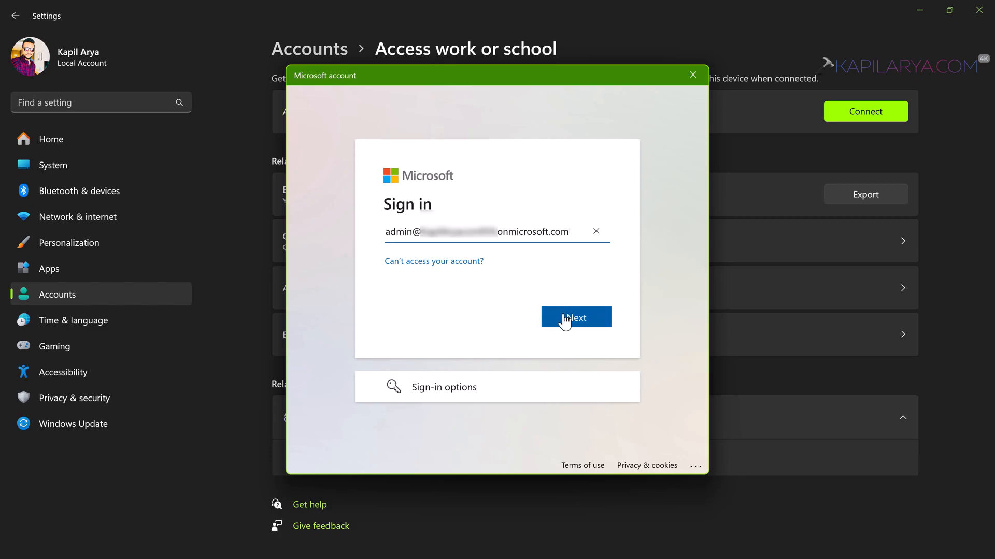
Submit the admin account at the Microsoft Entra ID sign-in with Next.
left_click(575, 318)
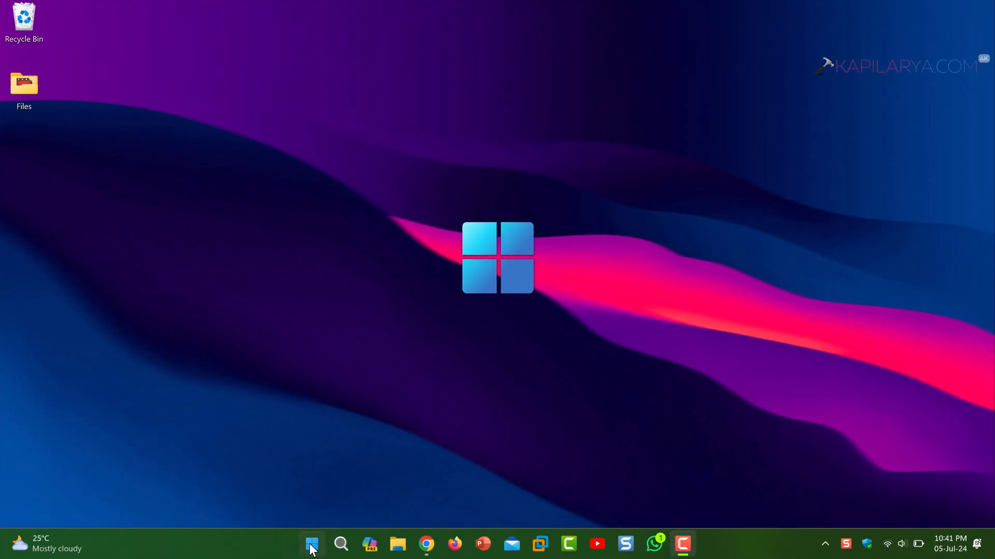
Launch gpedit.msc from the Start button's Run dialog.
right_click(312, 543)
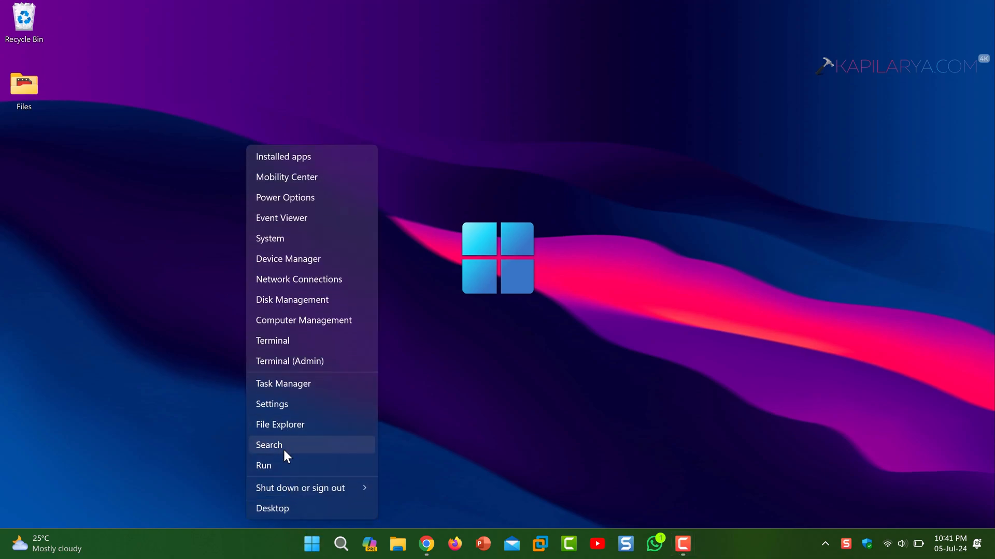
left_click(264, 465)
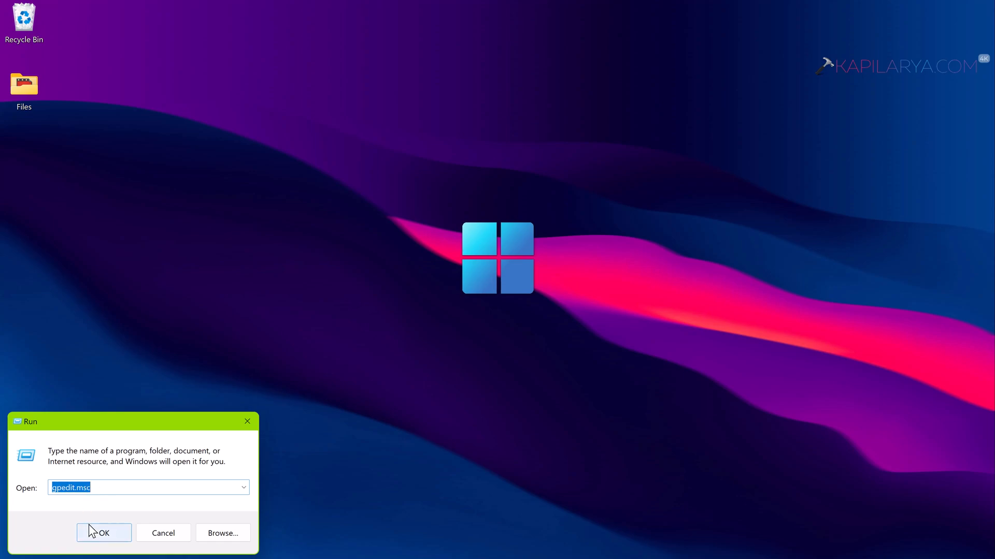
left_click(104, 532)
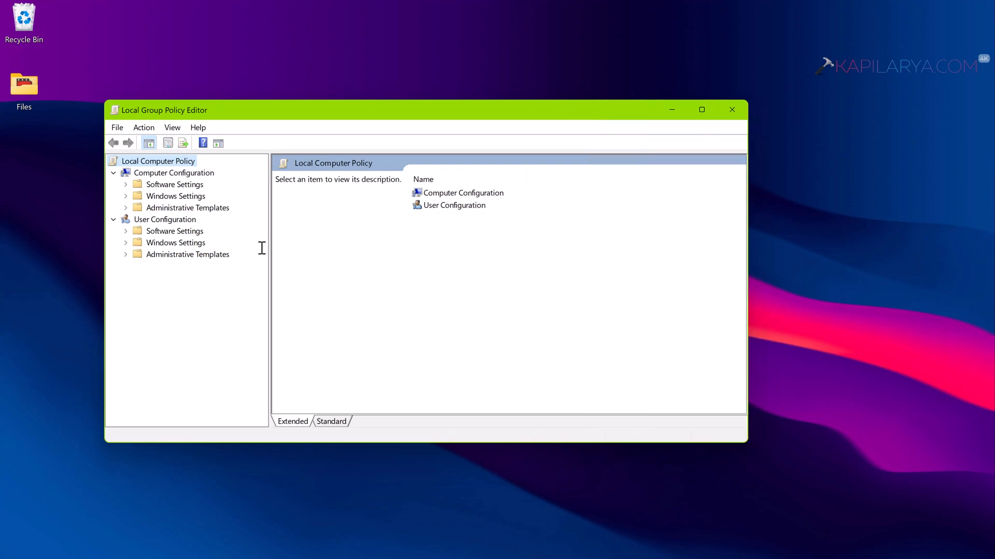
Browse to System > Logon in Standard view and select 'Do not enumerate connected users on domain-joined computers'.
left_click(188, 207)
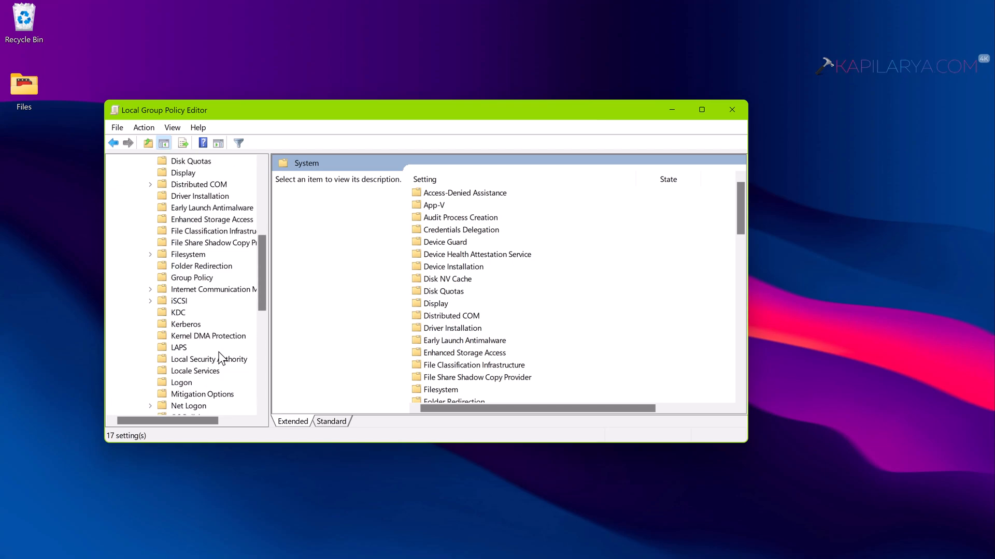
left_click(180, 383)
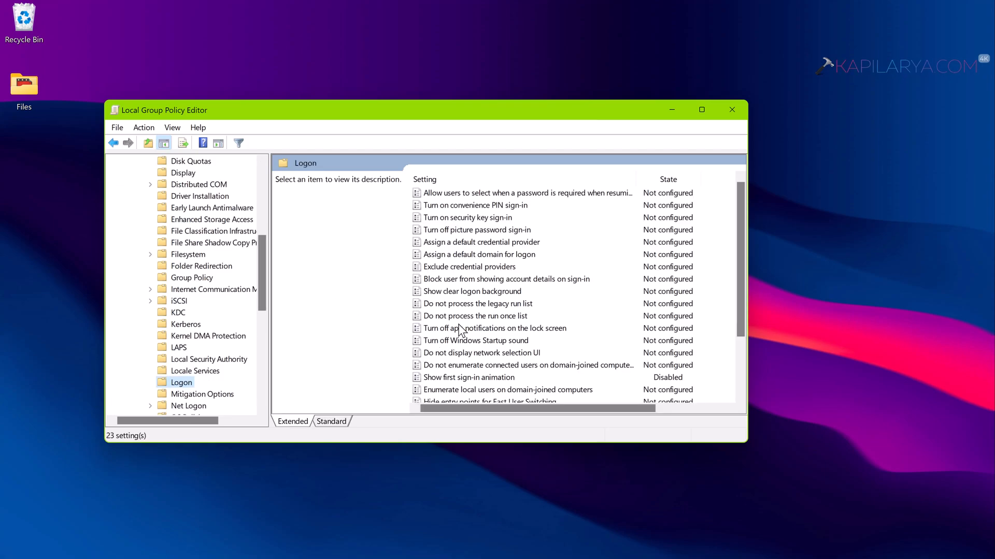
left_click(332, 421)
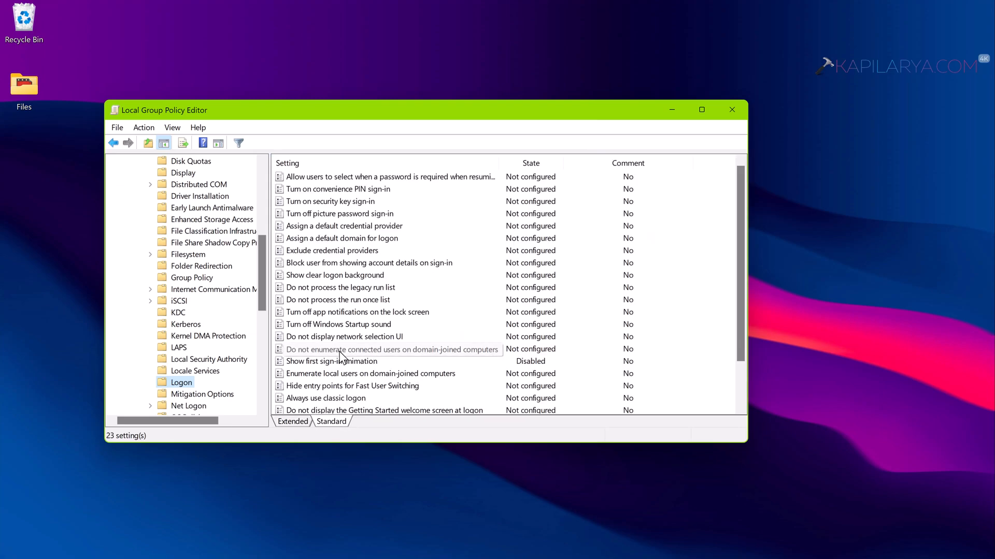
left_click(392, 349)
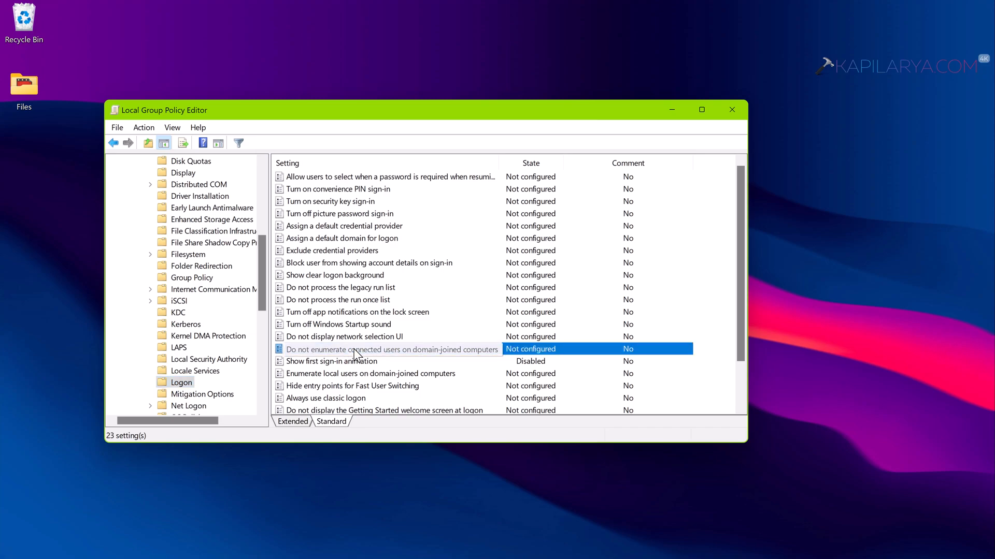
Set 'Do not enumerate connected users on domain-joined computers' to Disabled and apply it.
double_click(391, 349)
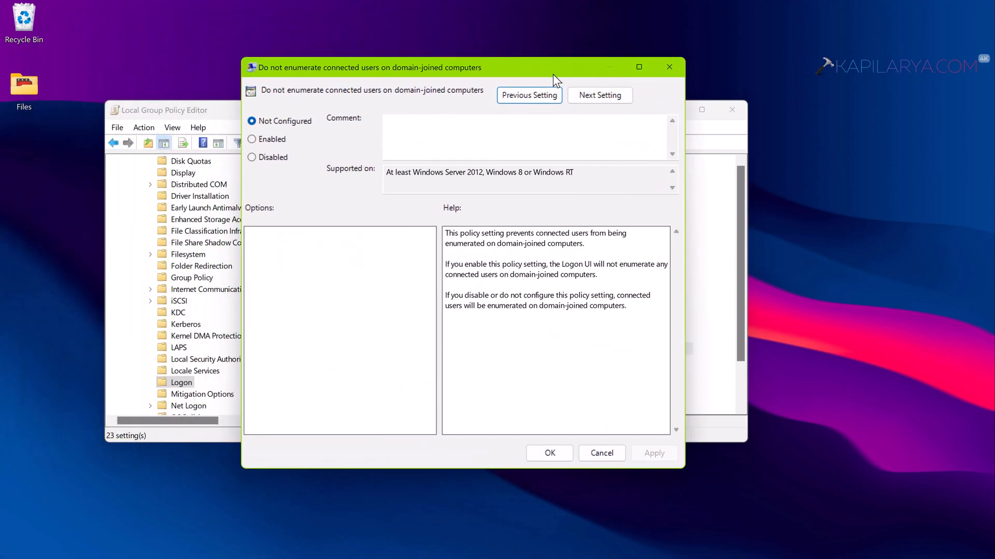
mouse_move(623, 273)
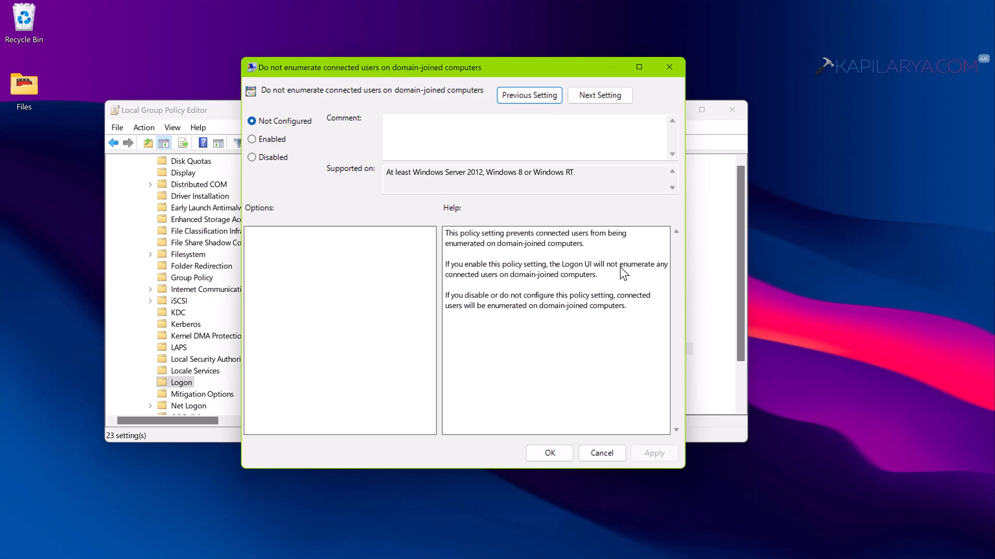
mouse_move(520, 312)
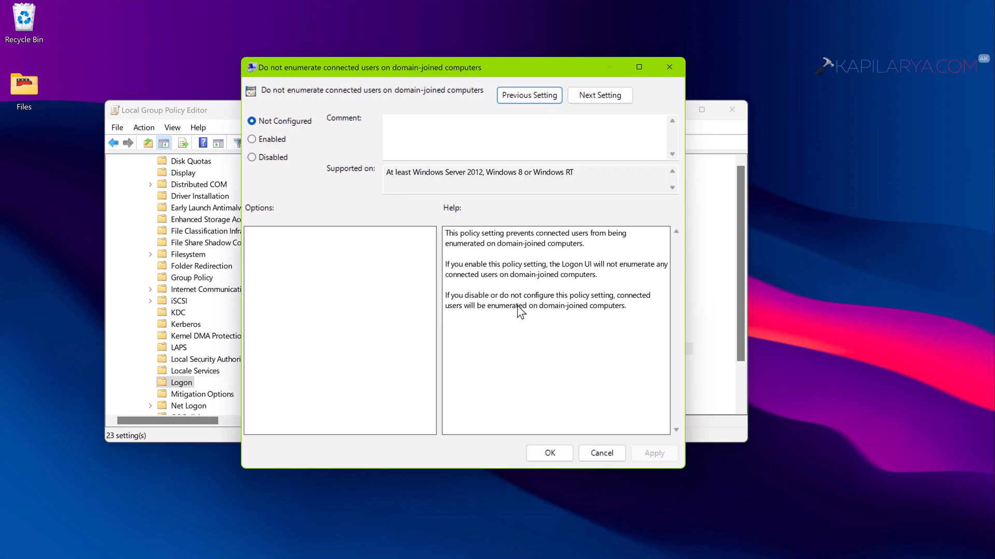
mouse_move(377, 255)
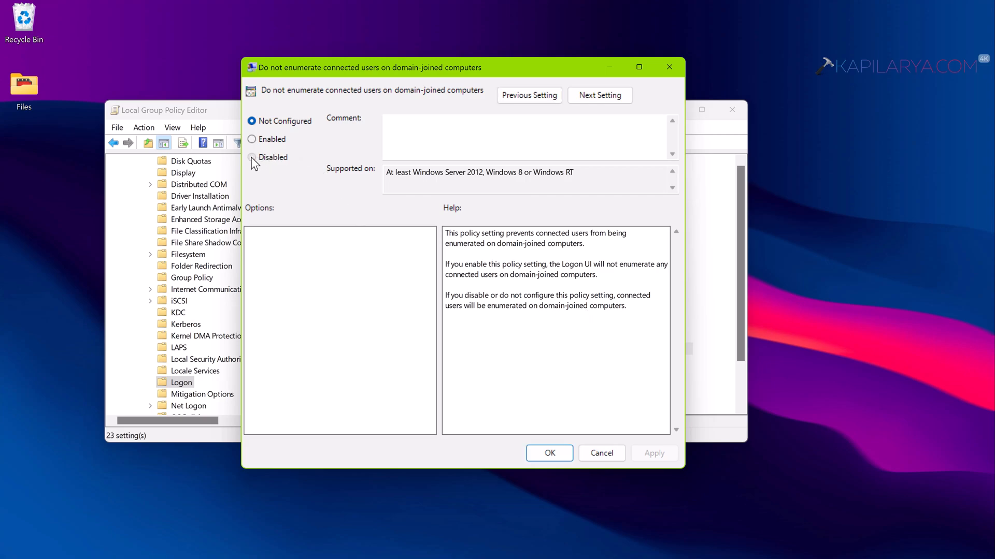
left_click(252, 158)
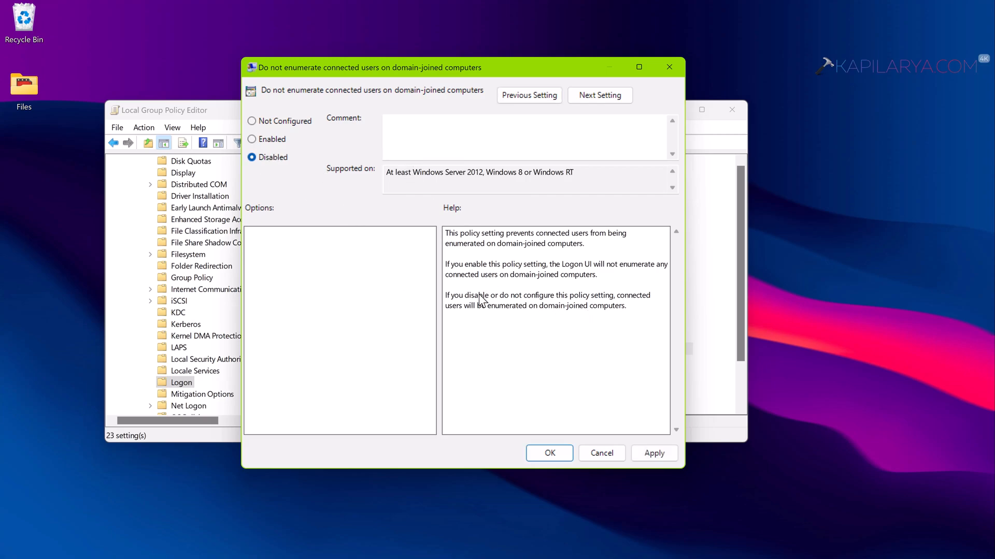
left_click(654, 453)
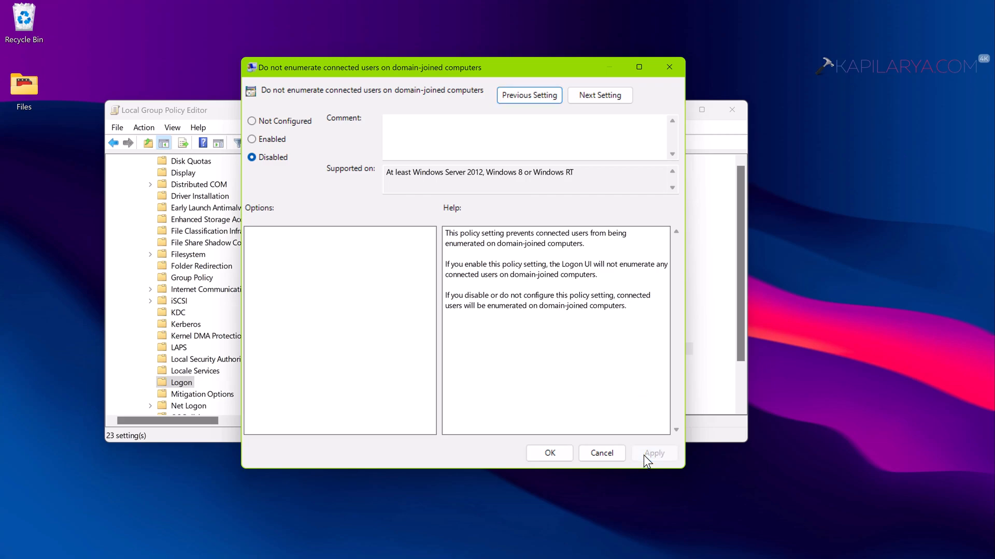
left_click(548, 453)
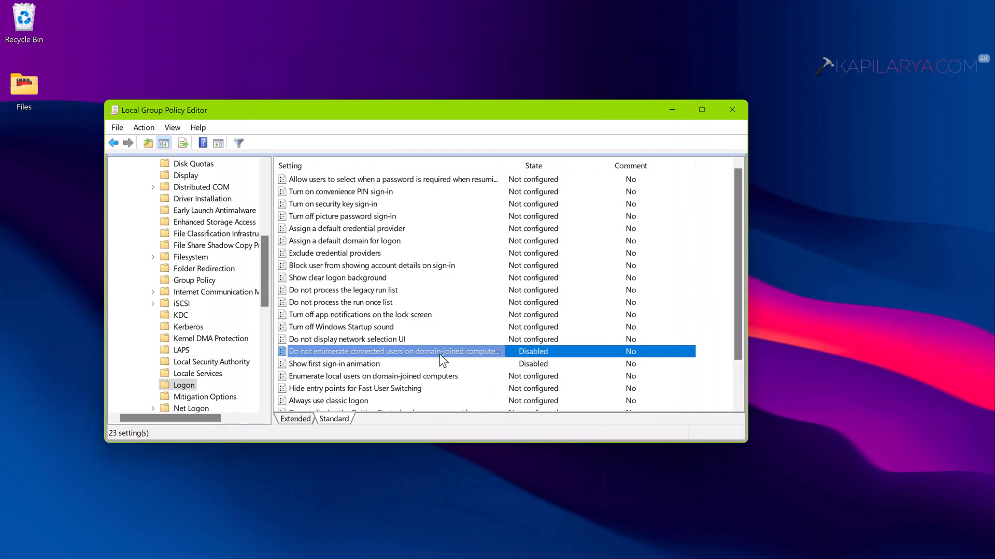
mouse_move(481, 360)
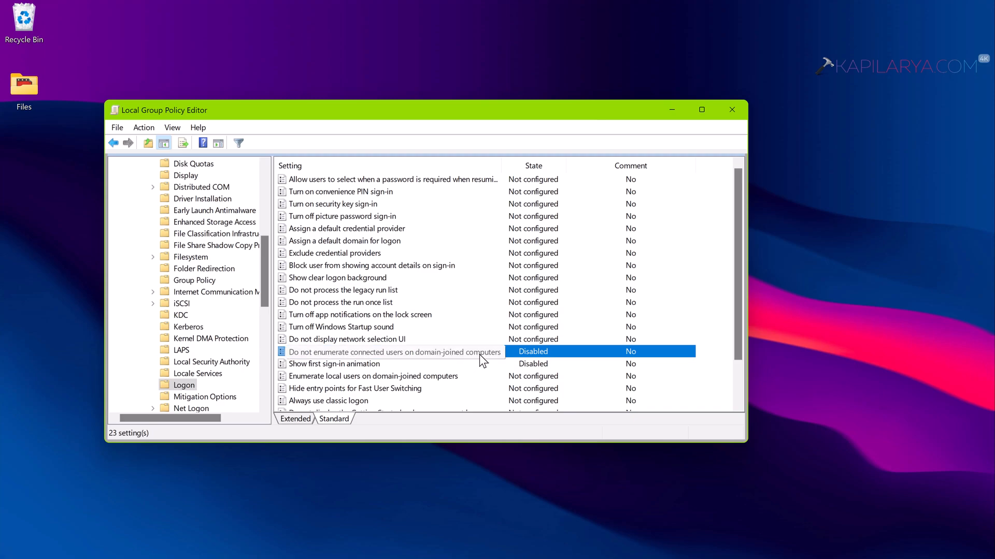
mouse_move(360, 380)
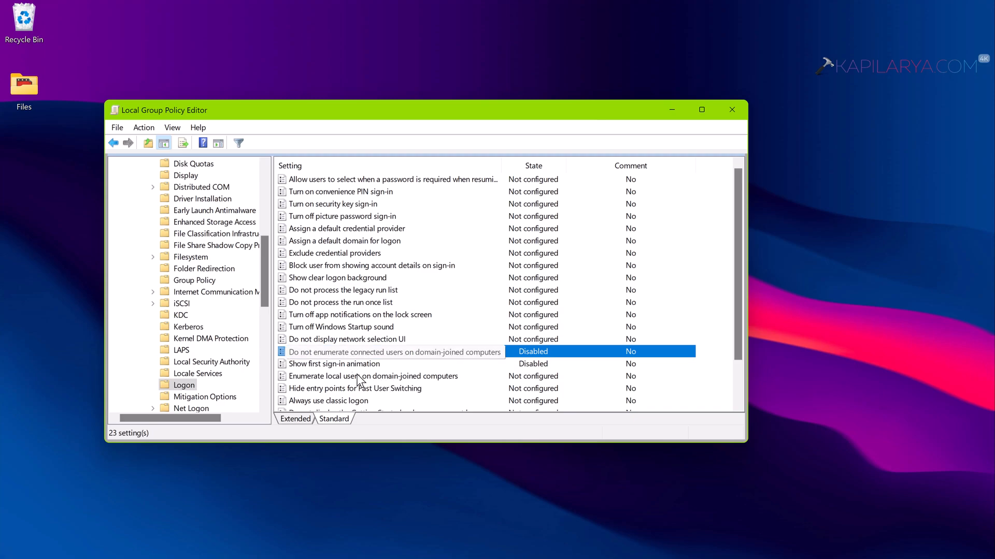
Set 'Enumerate local users on domain-joined computers' to Enabled and confirm.
left_click(373, 375)
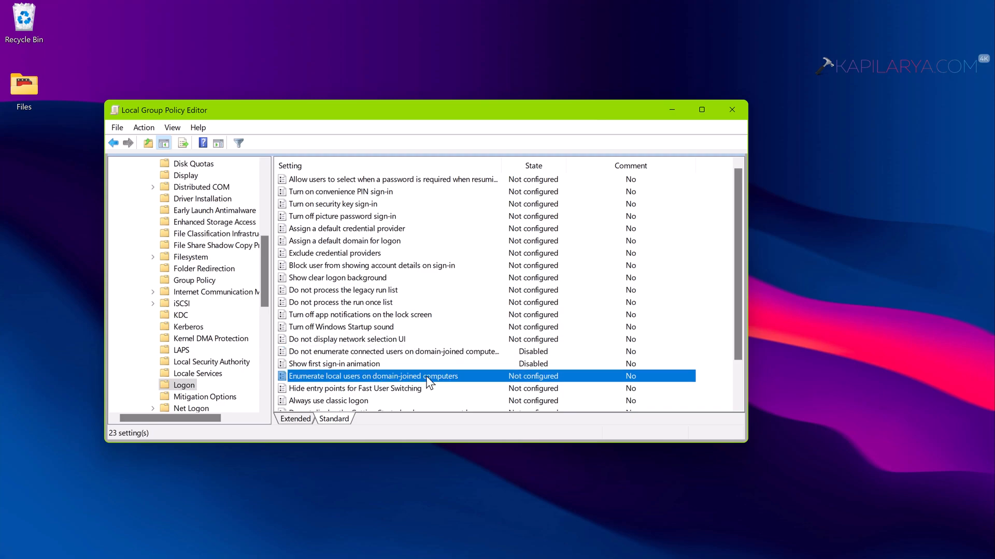
double_click(373, 376)
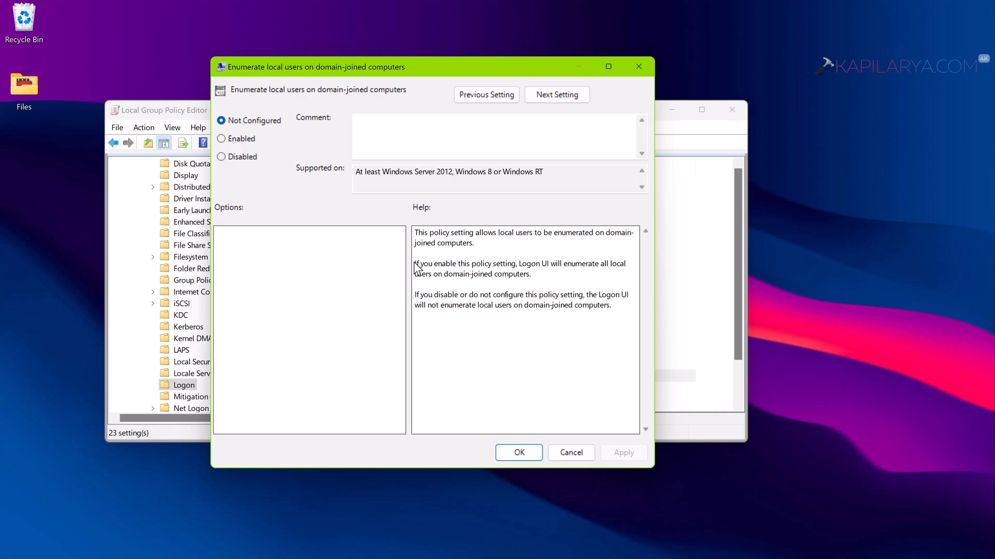
left_click_drag(414, 263, 612, 273)
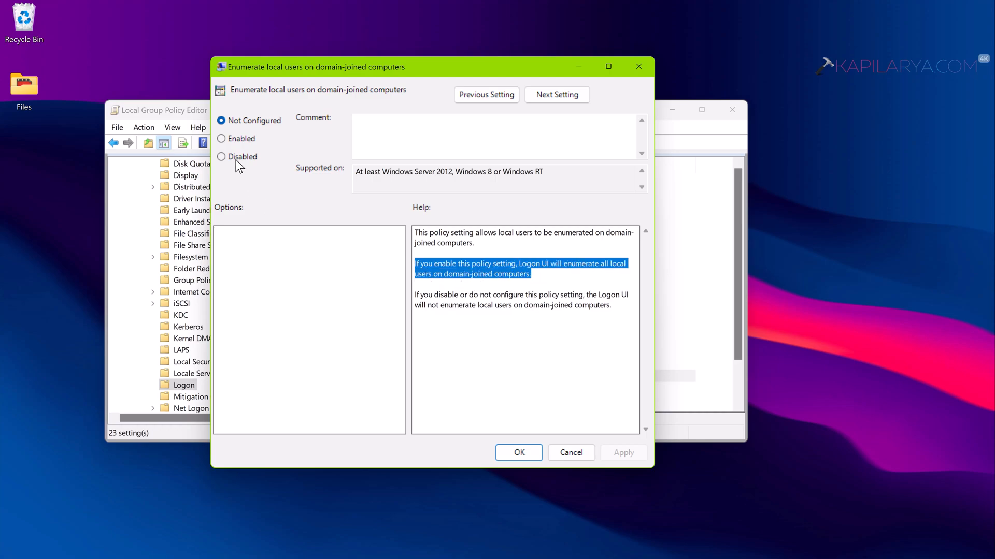
left_click(222, 138)
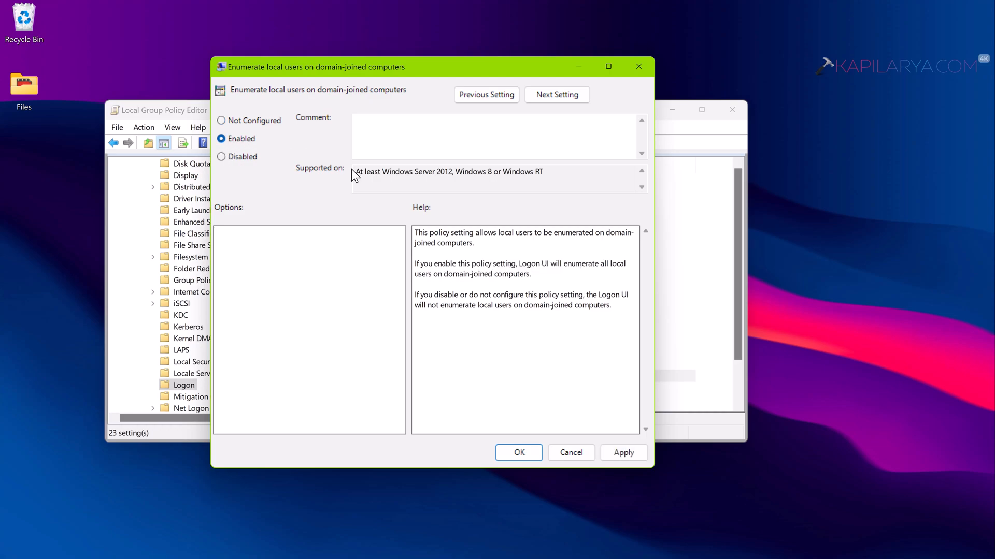
left_click(623, 453)
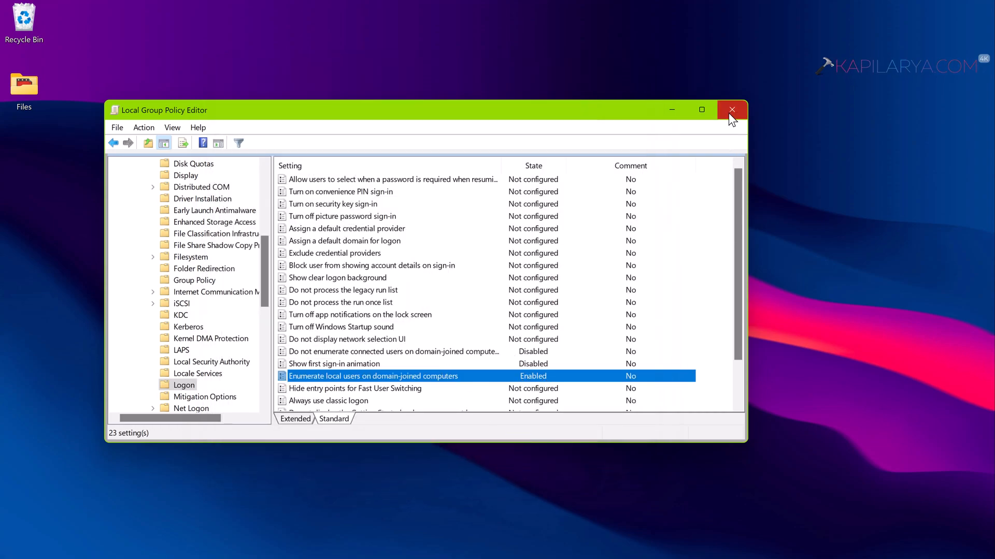
Close the Group Policy Editor and run gpupdate /force from the Run dialog.
left_click(730, 109)
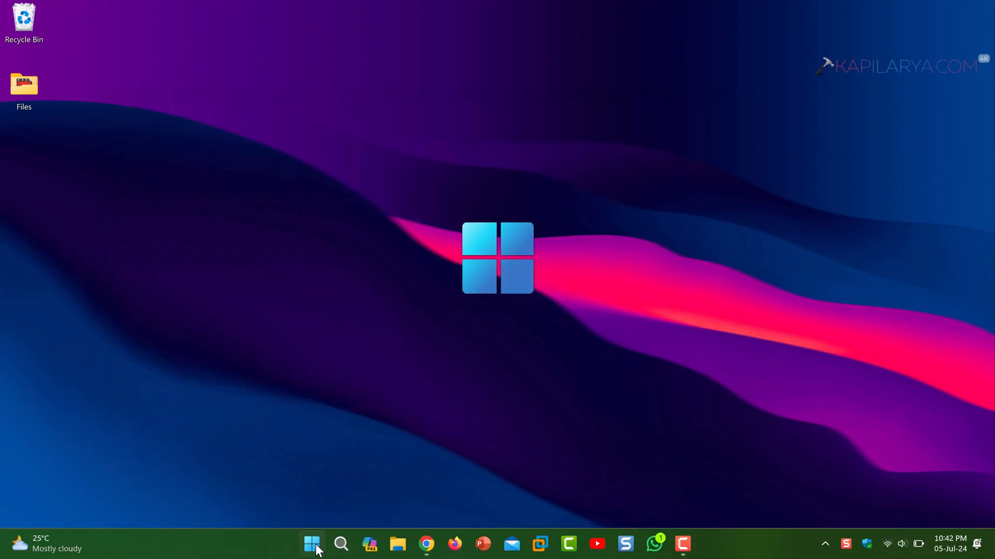
type("gpedit.msc")
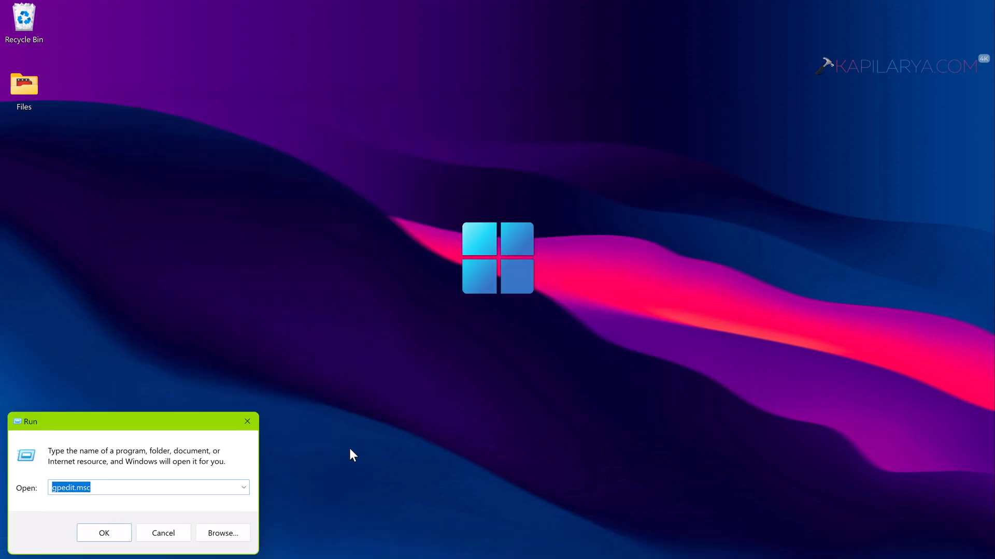
type("gpupdate /force")
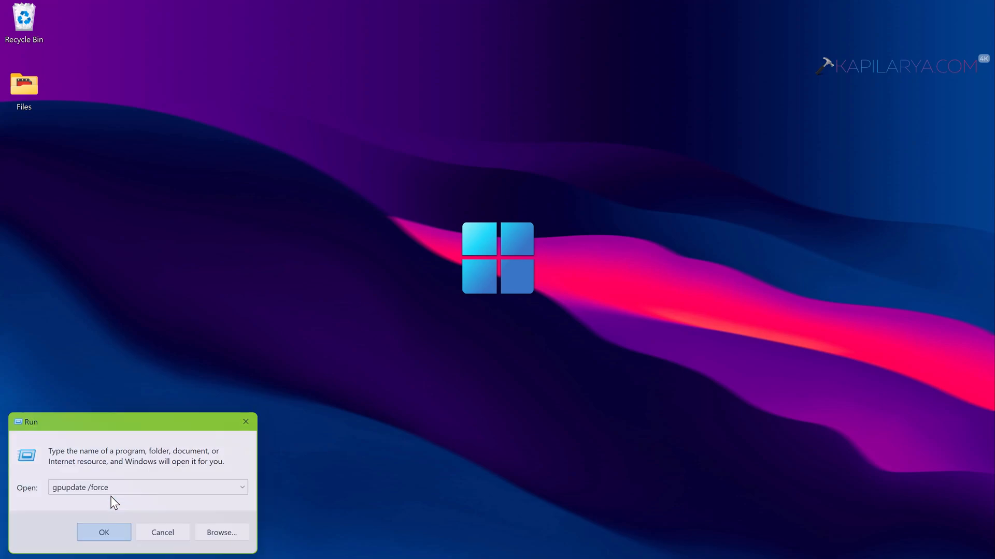
left_click(103, 532)
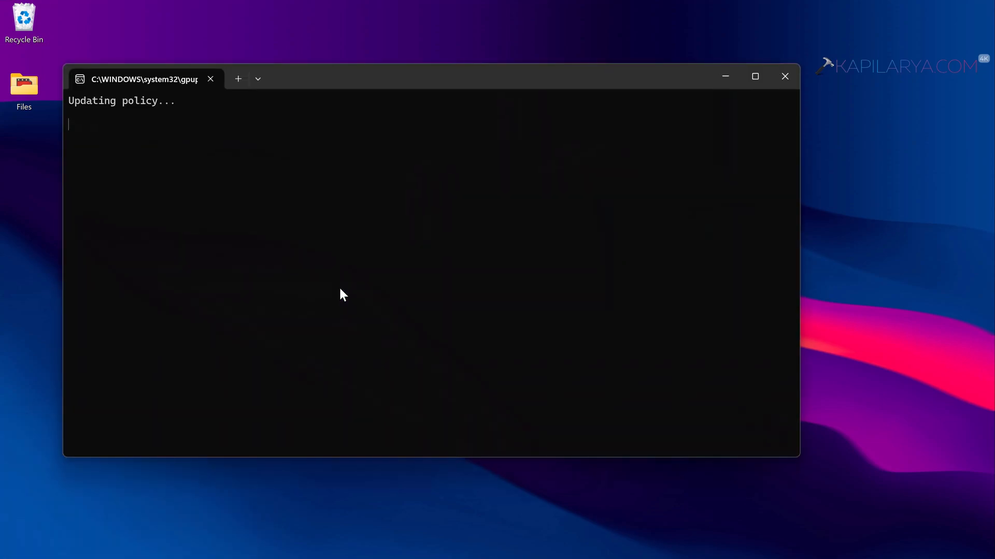
mouse_move(208, 196)
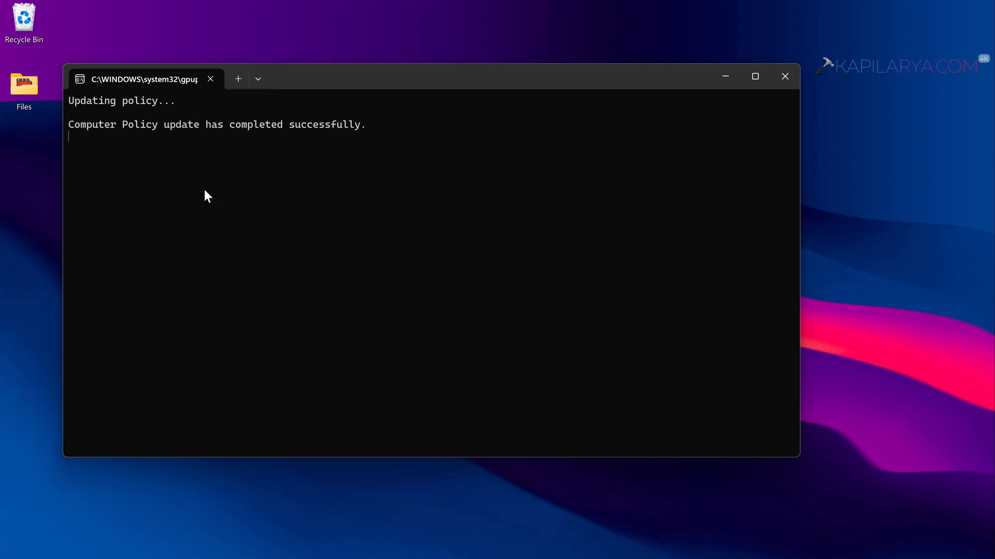
mouse_move(392, 140)
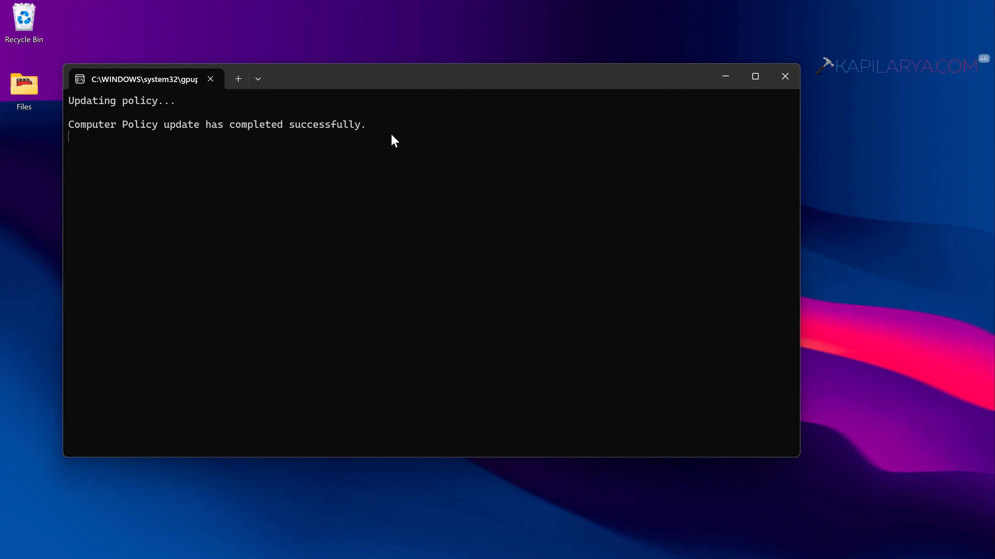
Close Command Prompt and launch services.msc from the Run dialog.
left_click(784, 76)
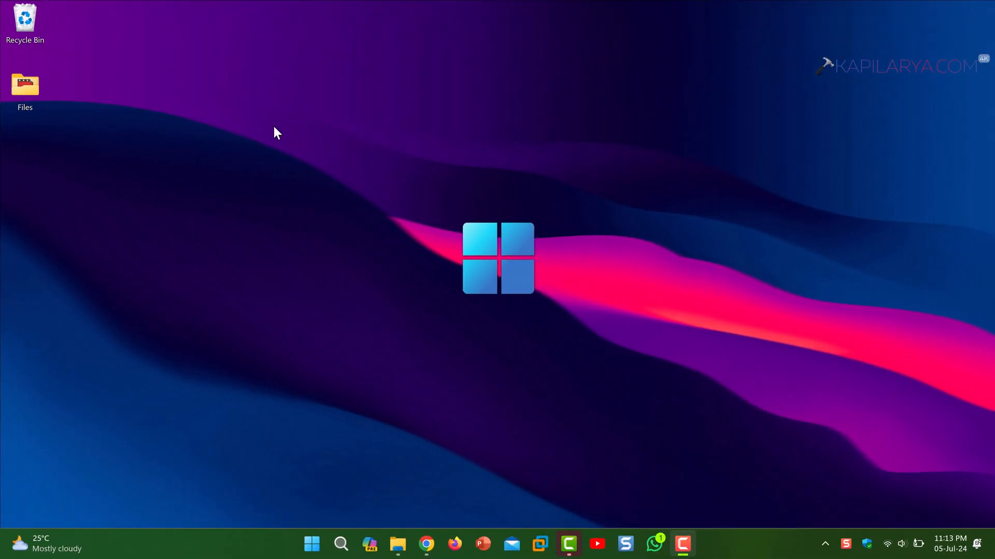
mouse_move(312, 544)
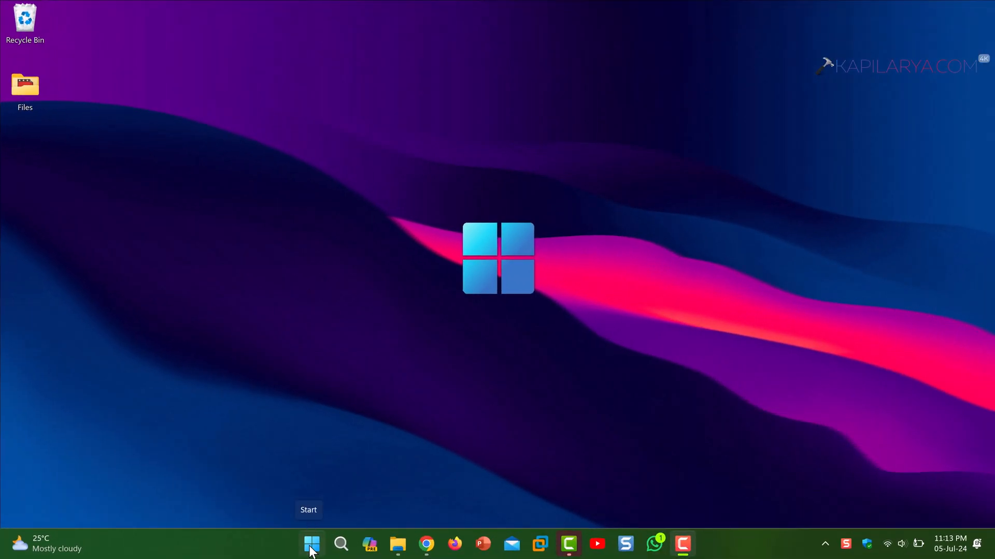
right_click(311, 544)
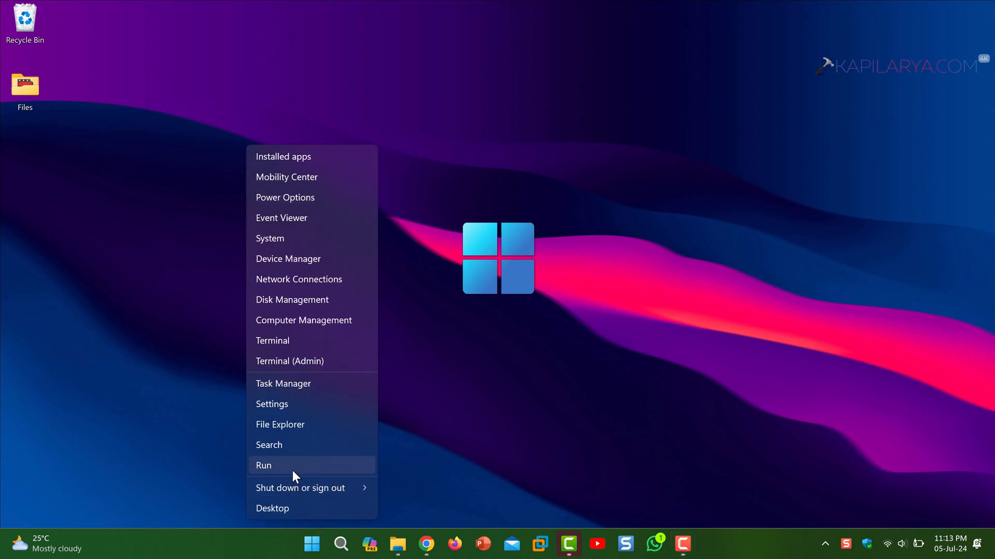
left_click(263, 465)
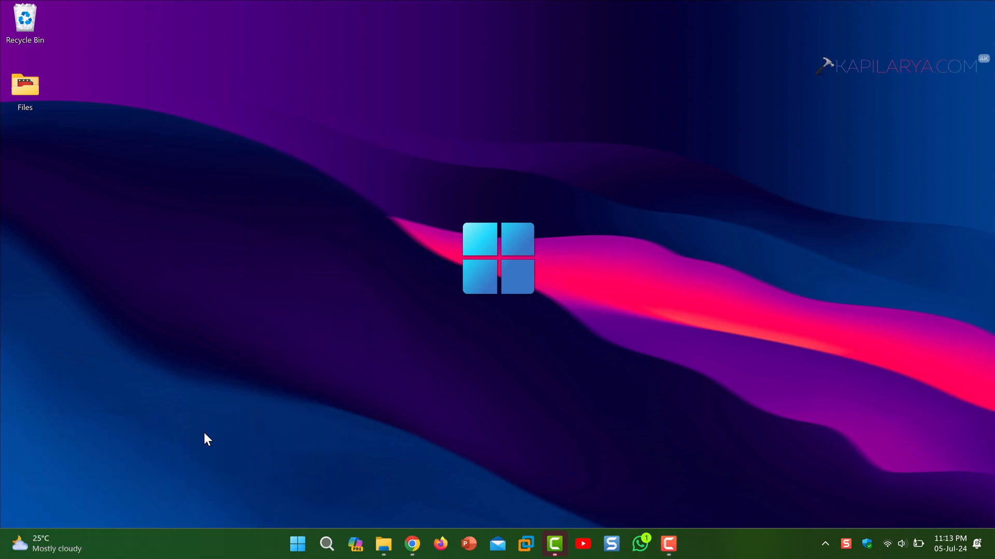
left_click(696, 544)
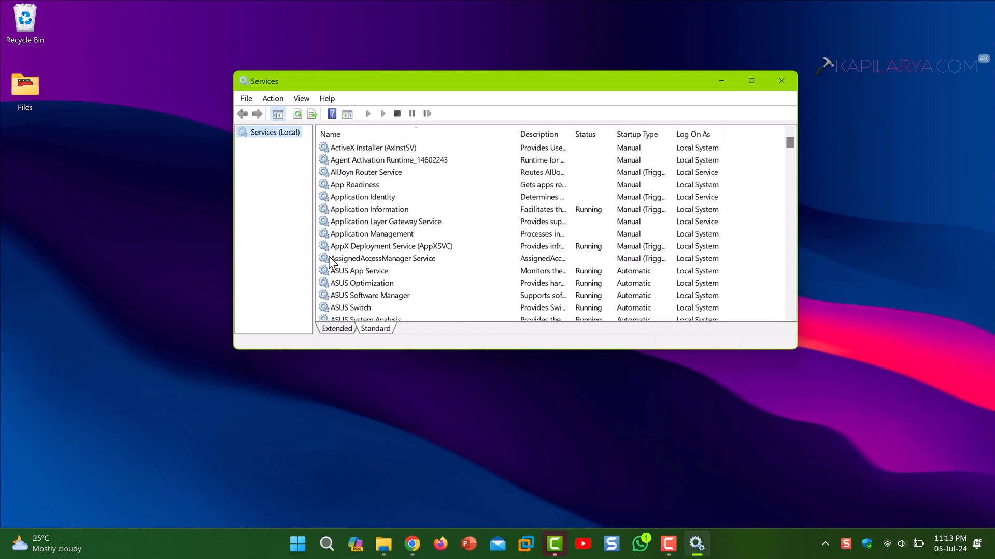
Scroll the Services list down to select Microsoft Account Sign-in Assistant.
scroll("down", 3)
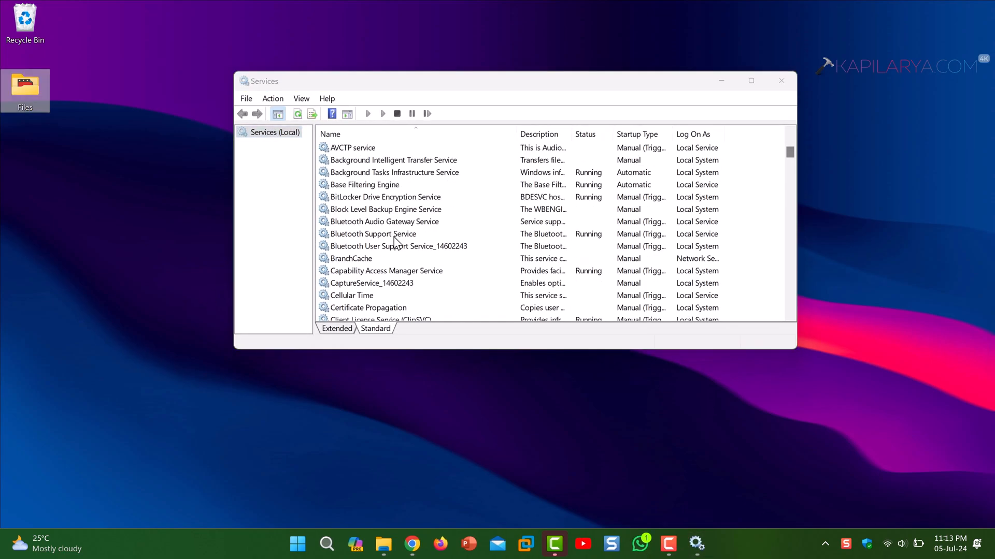
scroll("down", 3)
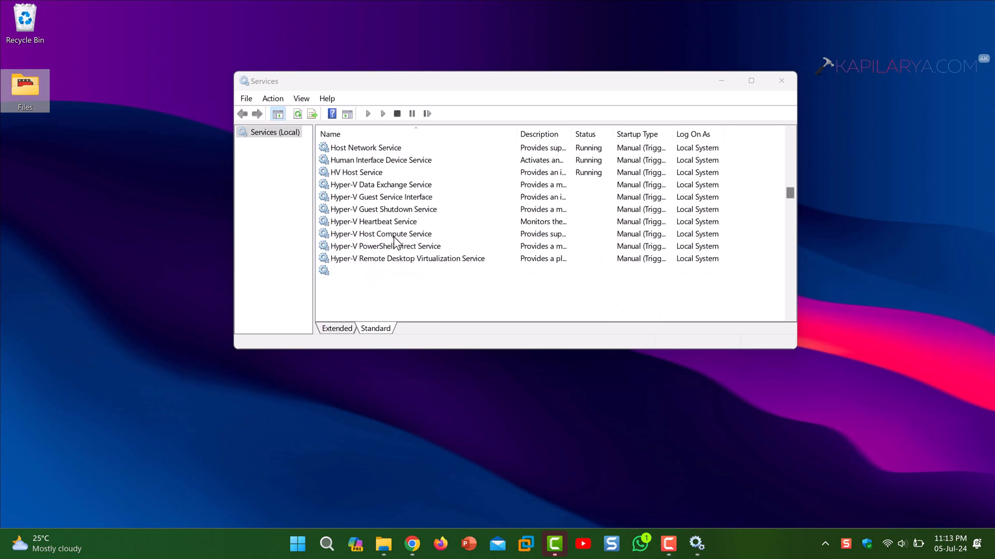
scroll("down", 3)
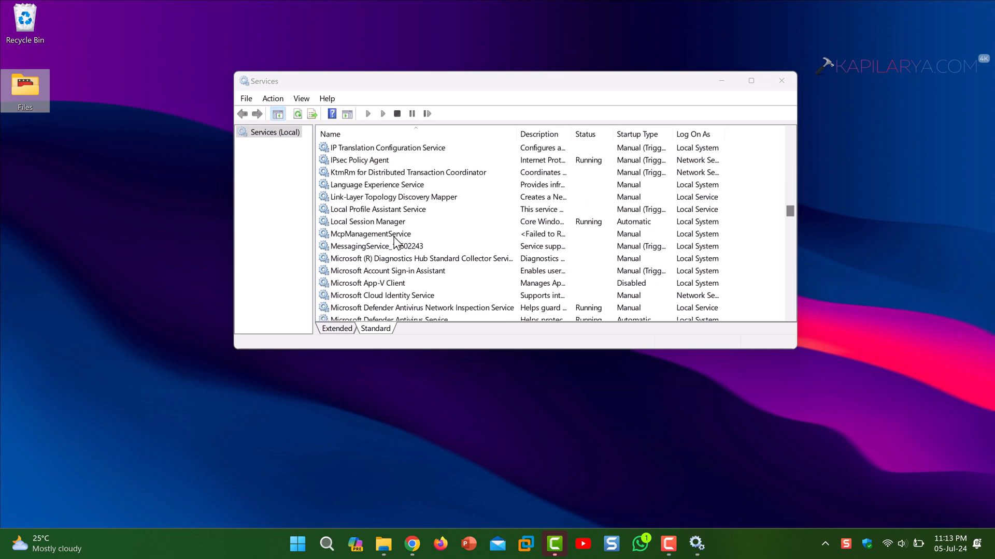
left_click(386, 270)
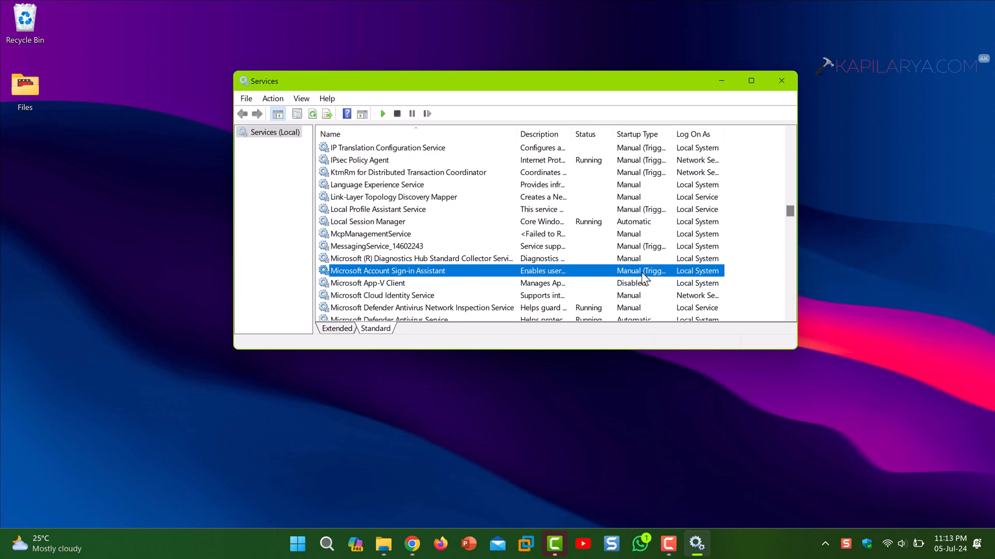
Give Microsoft Account Sign-in Assistant an Automatic startup type in its properties.
double_click(386, 270)
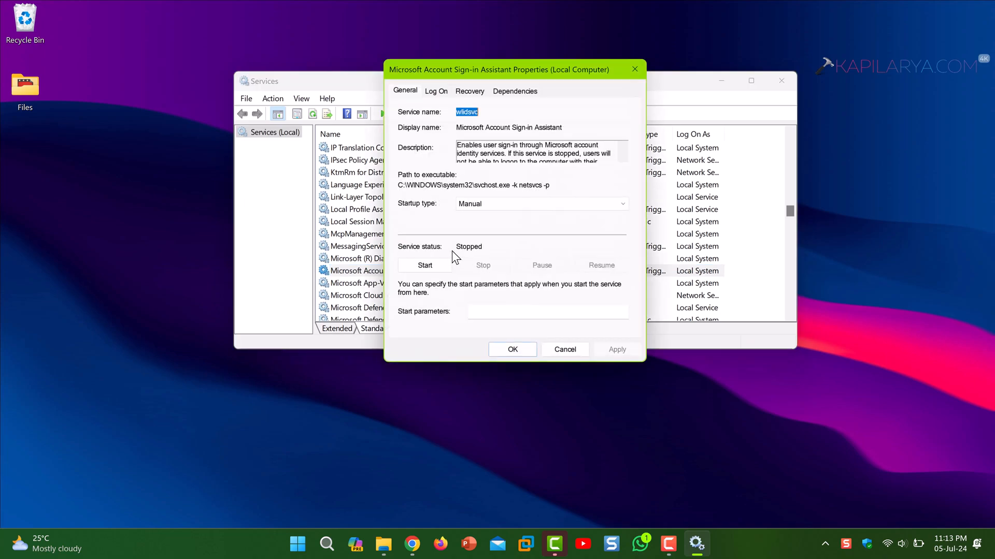
left_click(540, 204)
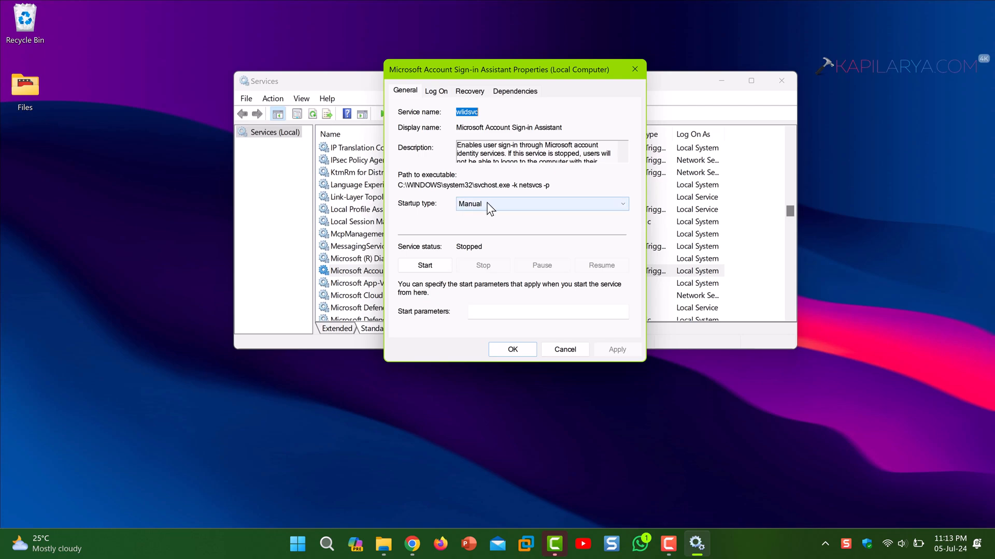
left_click(541, 204)
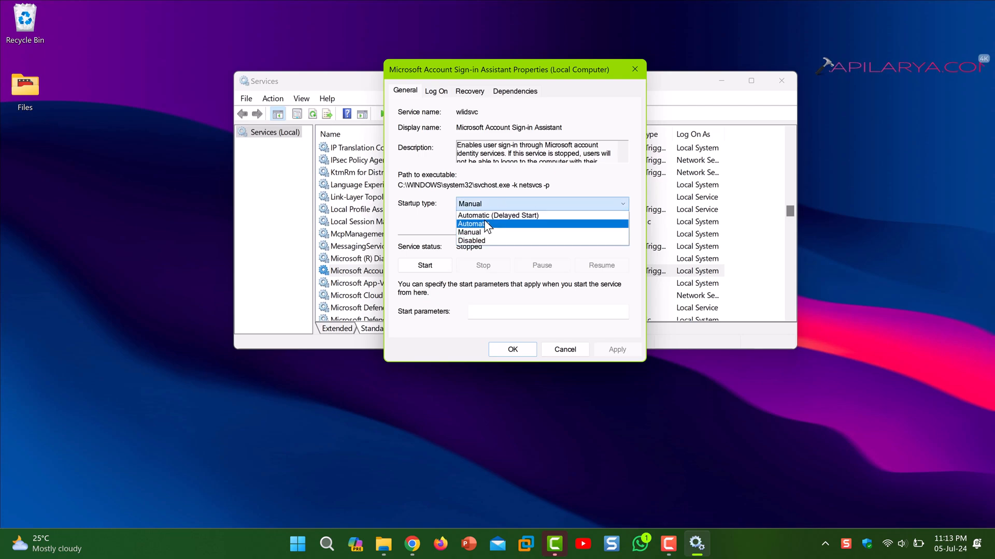
left_click(472, 223)
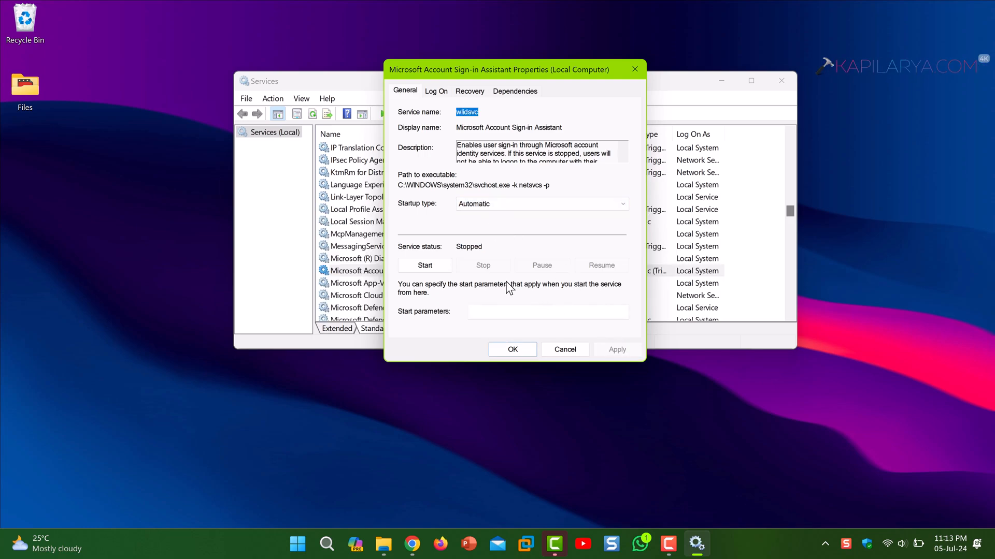
mouse_move(462, 275)
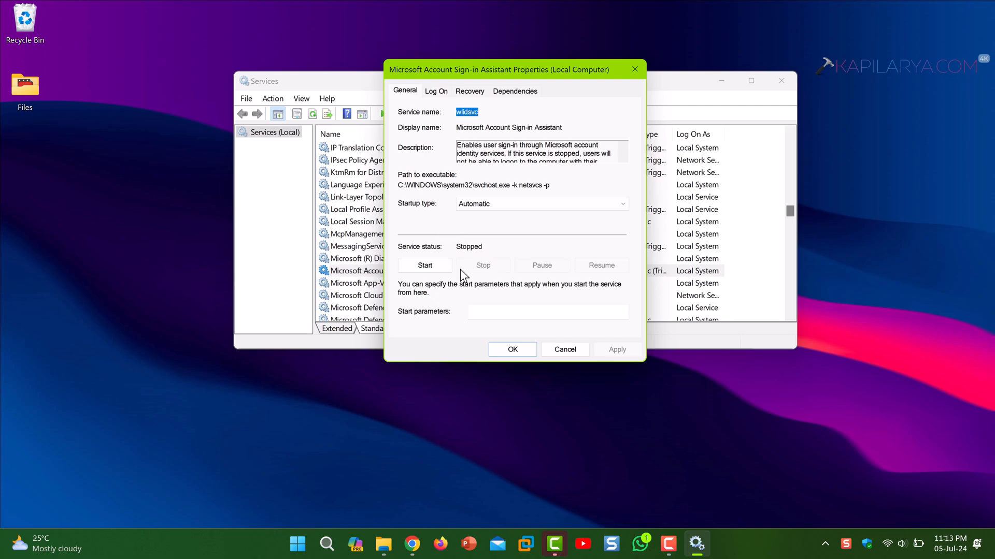
Start the Microsoft Account Sign-in Assistant service and save the changes.
left_click(425, 265)
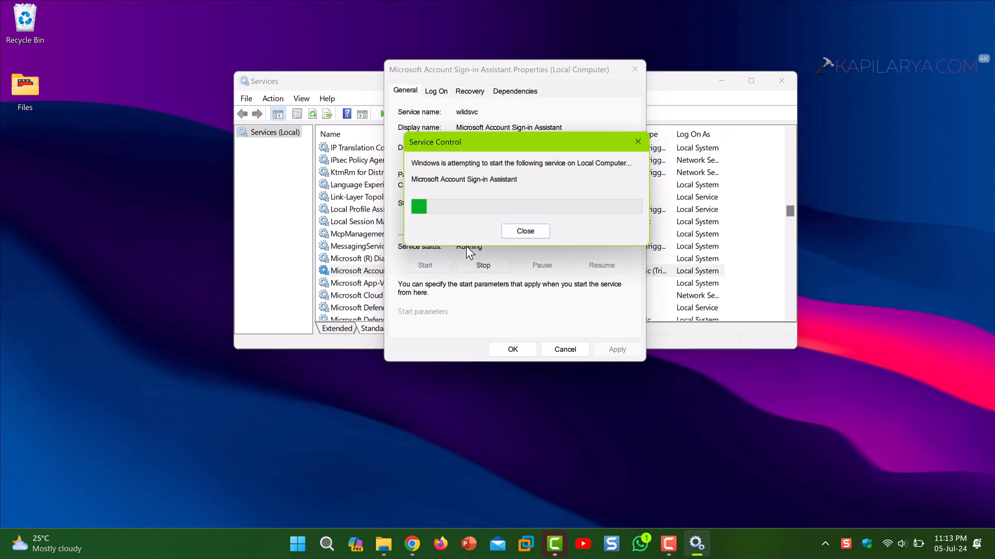
left_click(524, 230)
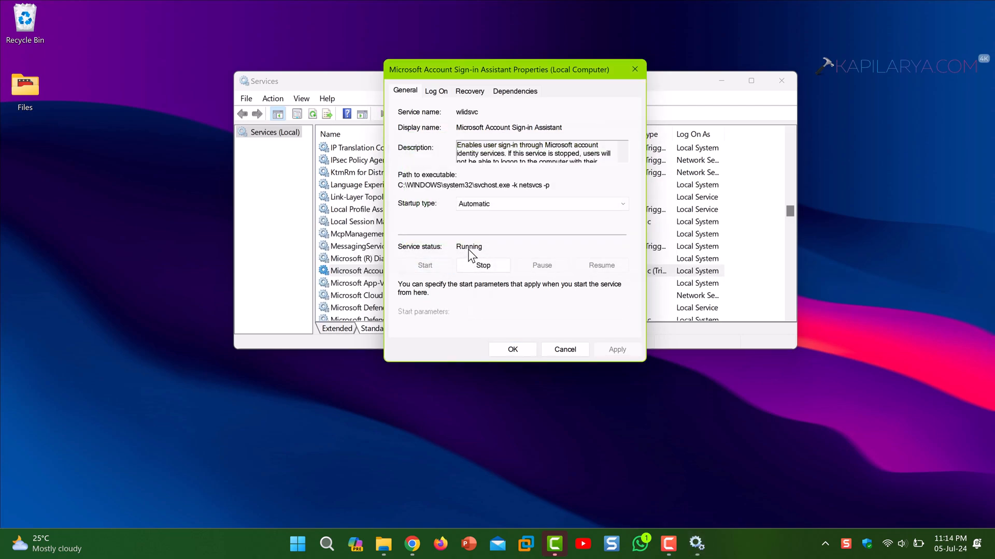
left_click(564, 349)
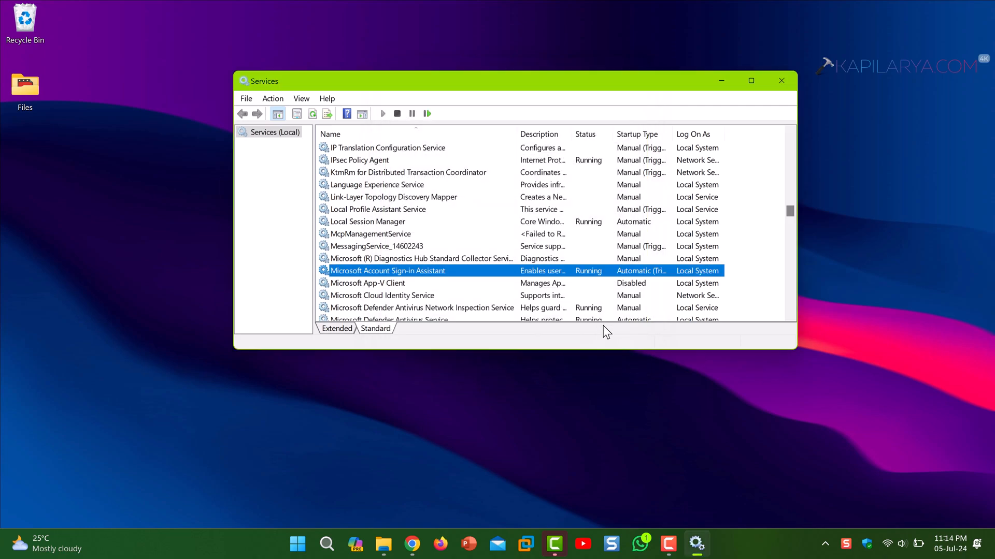
mouse_move(625, 270)
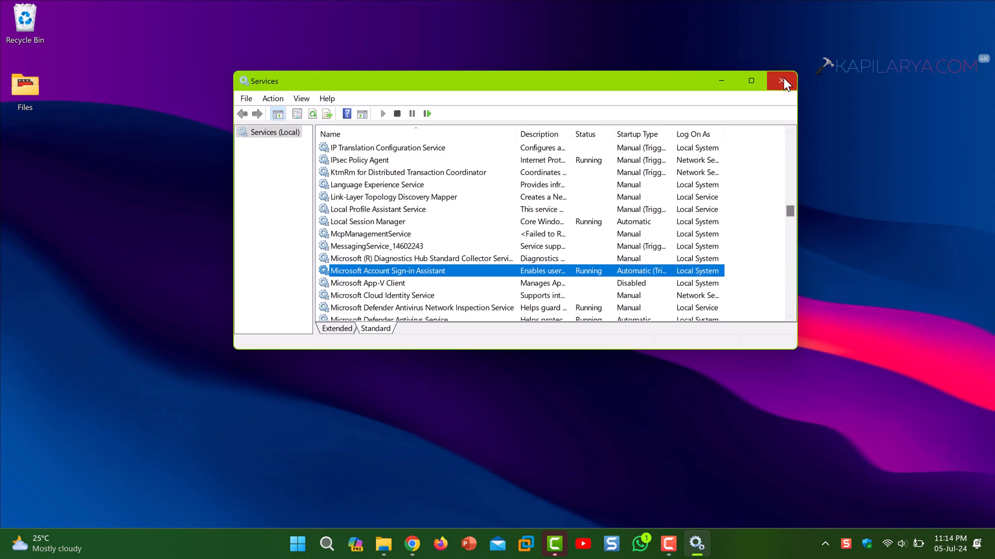
mouse_move(784, 81)
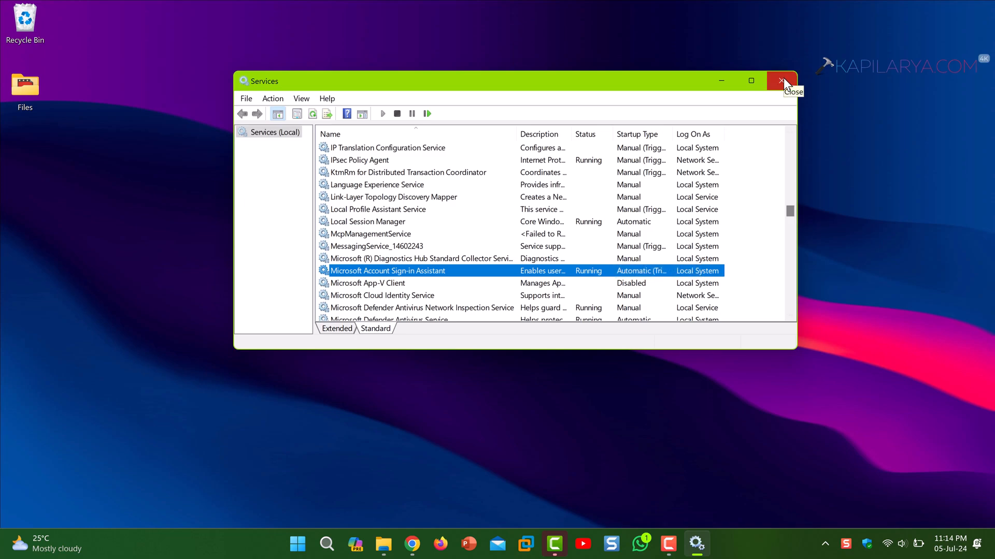
Close the Services console, returning to the desktop.
left_click(783, 81)
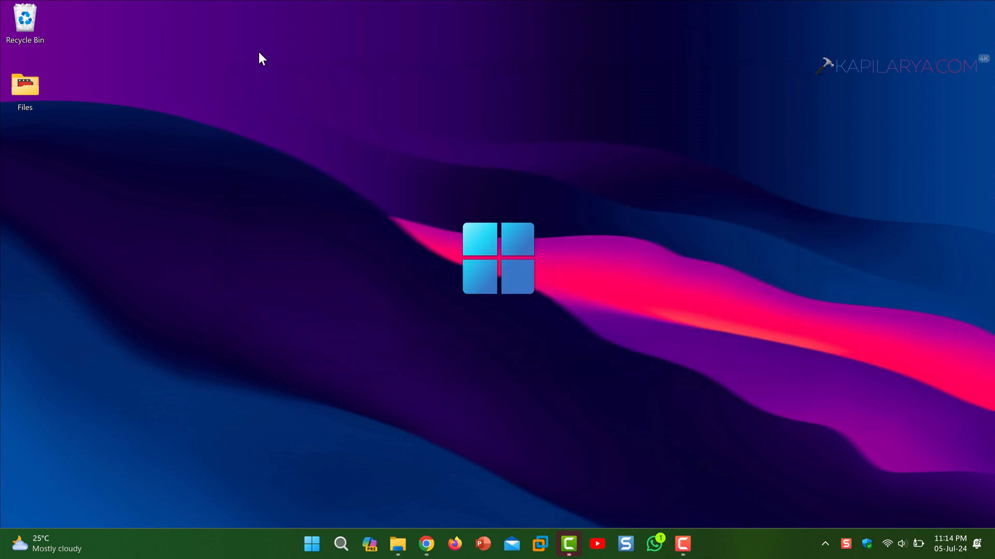